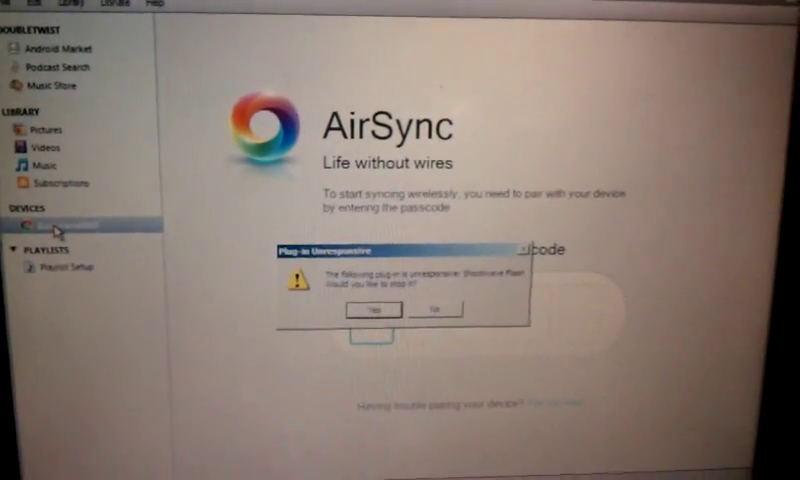
# - Answer Yes to the Plug-in Unresponsive warning and switch to the Videos library
pyautogui.click(372, 308)
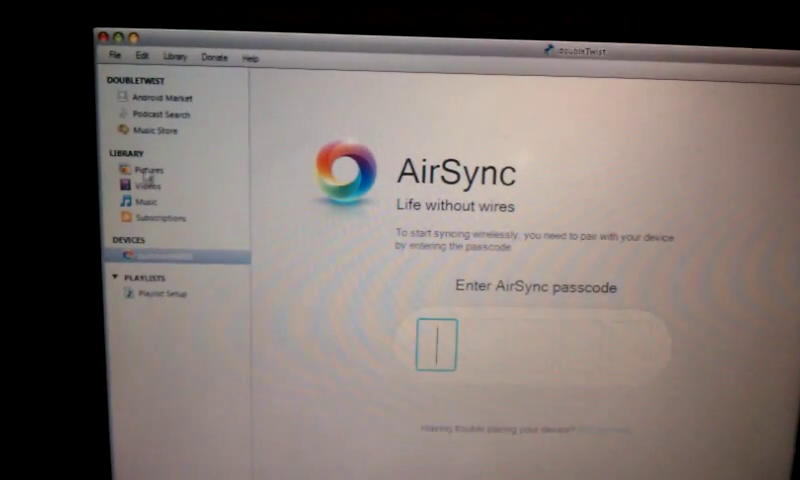
pyautogui.click(148, 184)
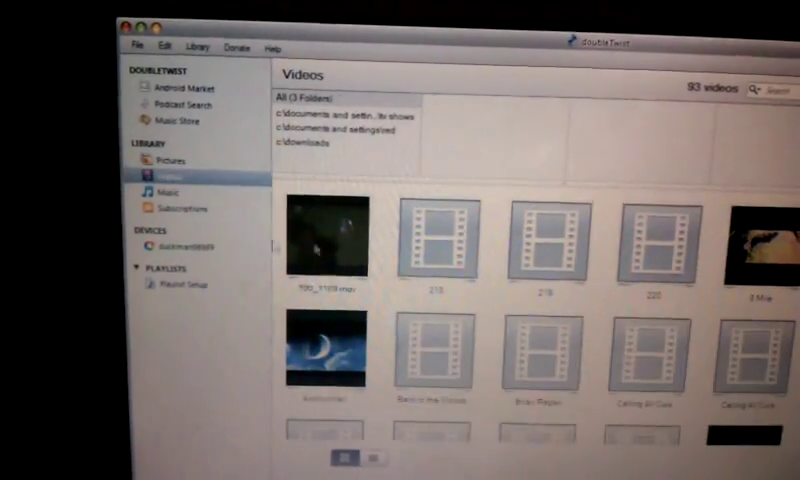